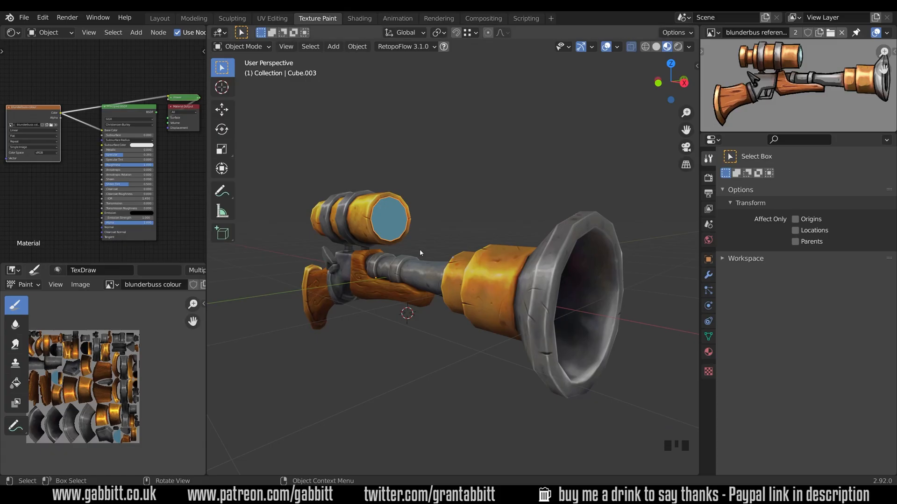
# Orbit the viewport until the scope lens face is seen straight on.
pyautogui.moveTo(420, 253); pyautogui.dragTo(398, 236)
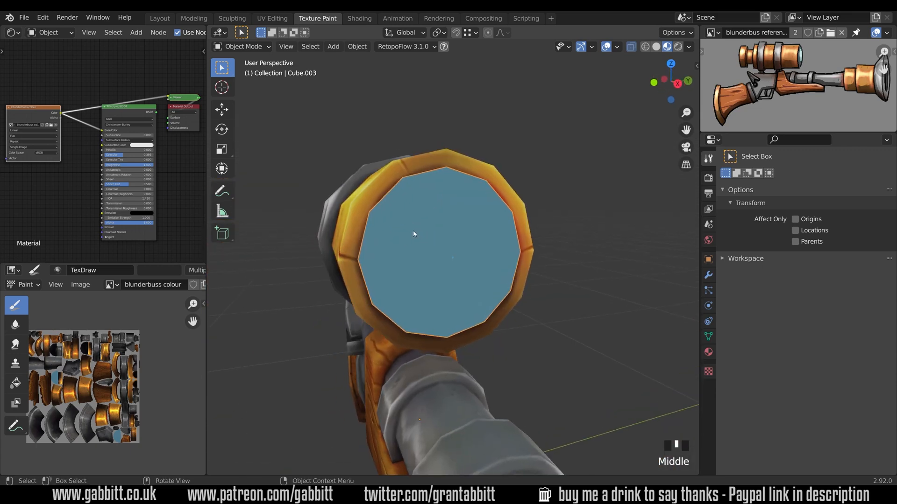
pyautogui.moveTo(412, 234); pyautogui.dragTo(367, 280)
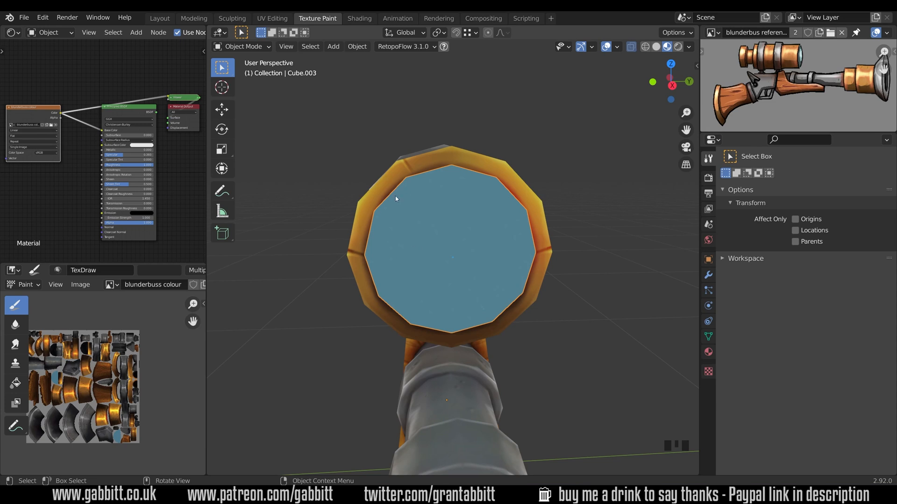
pyautogui.moveTo(529, 235)
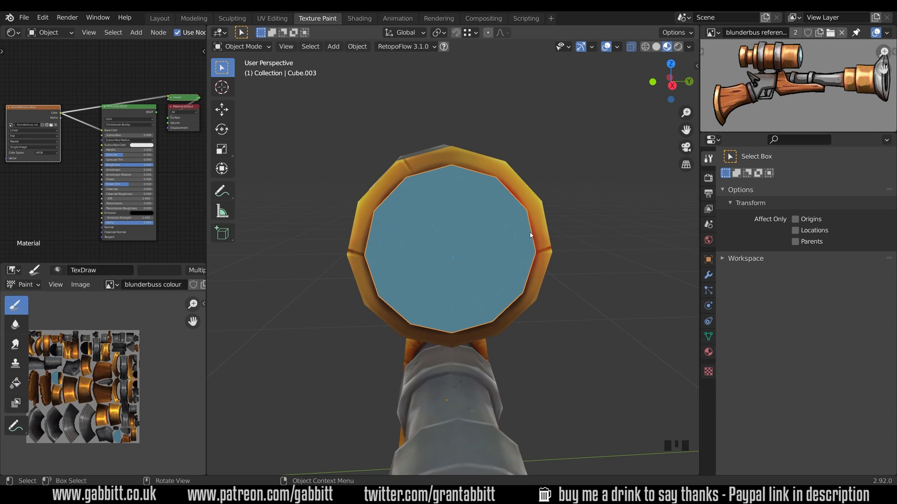
pyautogui.moveTo(431, 295)
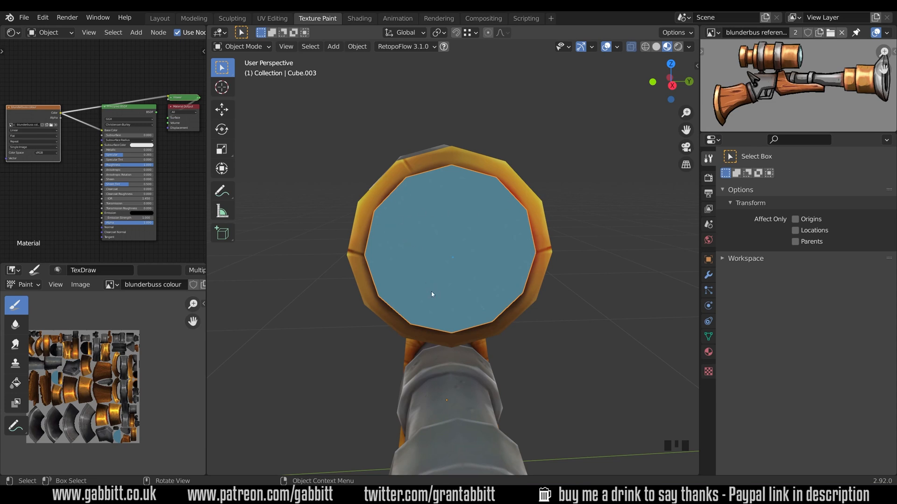
pyautogui.moveTo(474, 250)
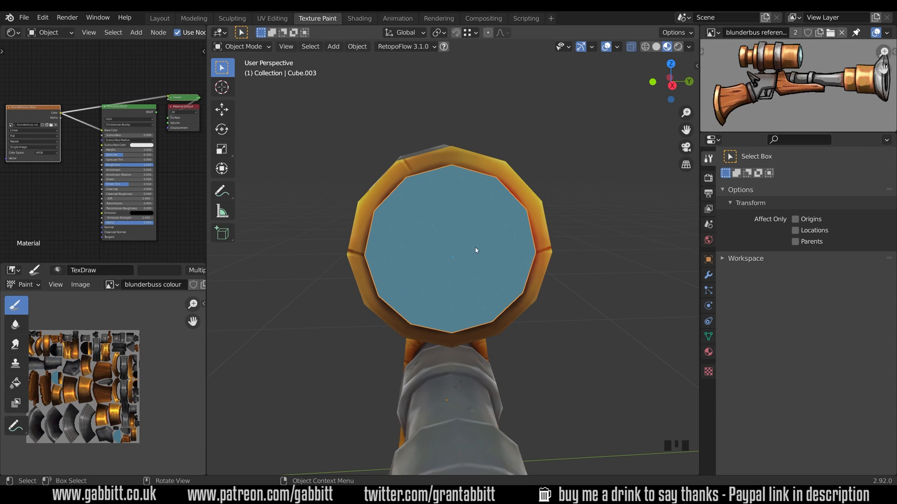
pyautogui.moveTo(508, 299)
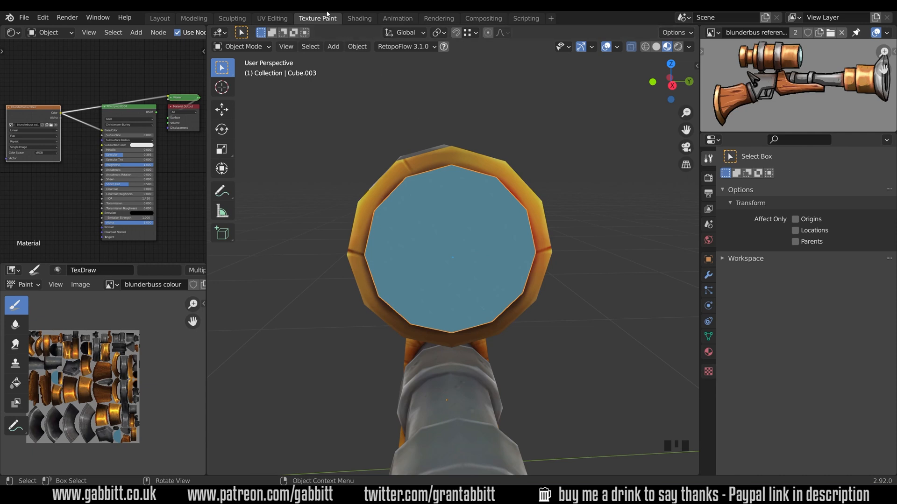
pyautogui.moveTo(552, 240)
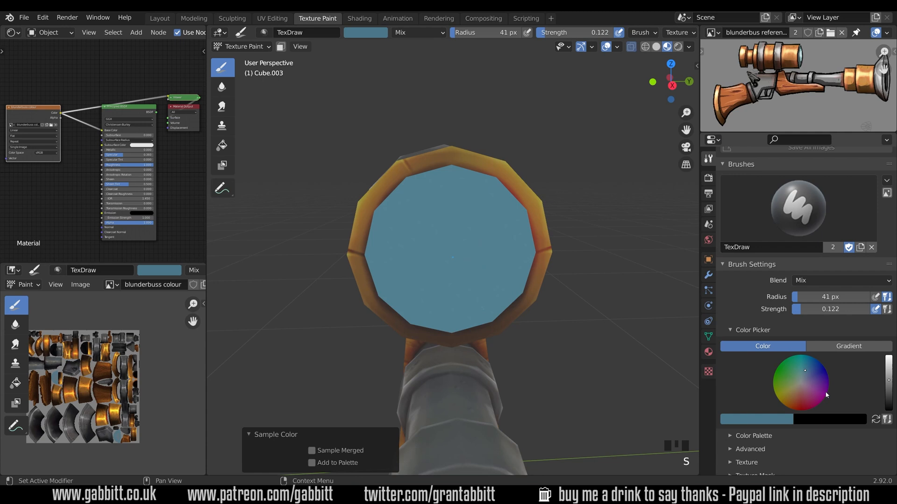
pyautogui.moveTo(793, 465)
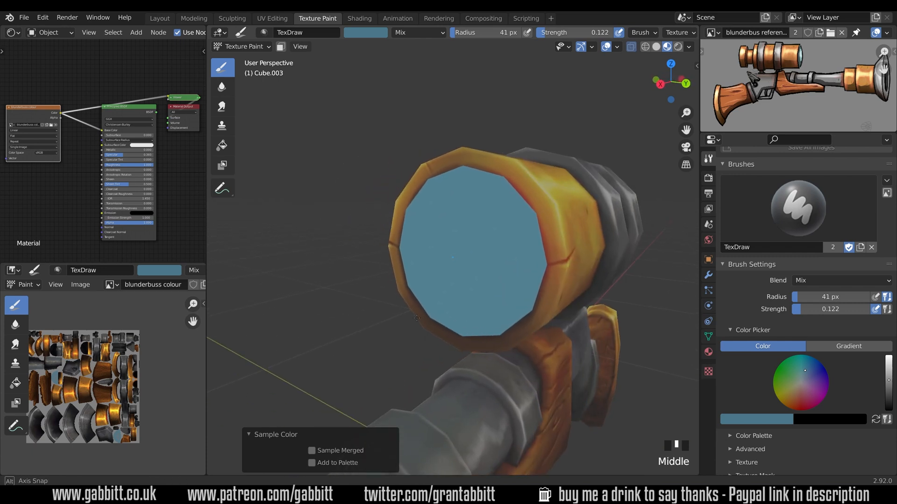
# Orbit back to face the lens head-on with the sampled blue draw brush ready.
pyautogui.moveTo(452, 258); pyautogui.dragTo(480, 309)
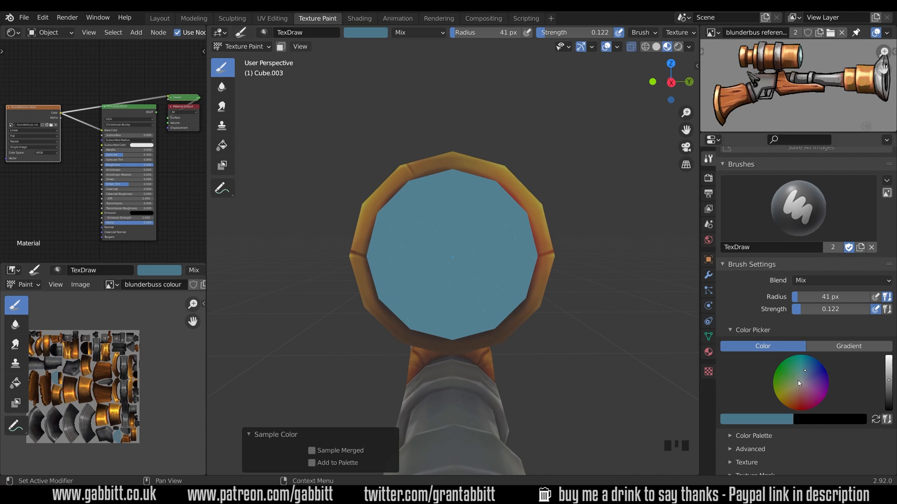
# Paint dark green shading along the lens's lower edge with a larger, stronger brush.
pyautogui.click(791, 375)
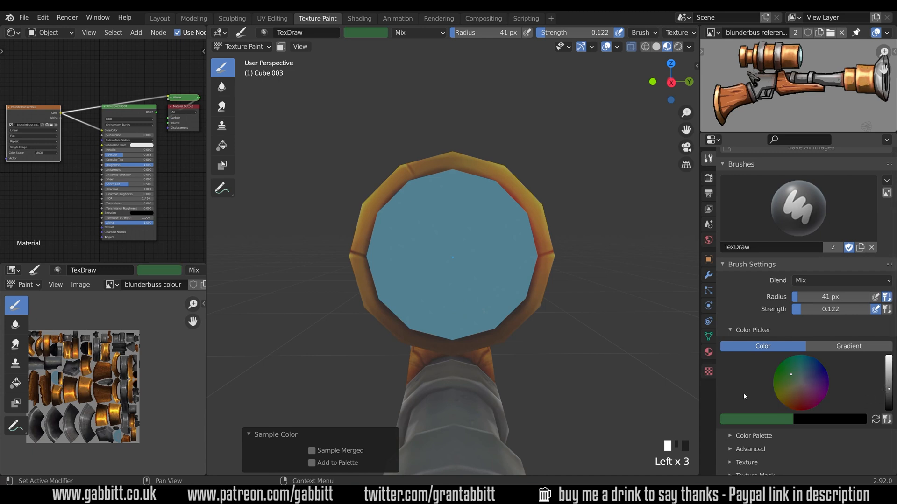
pyautogui.moveTo(819, 309); pyautogui.dragTo(829, 309)
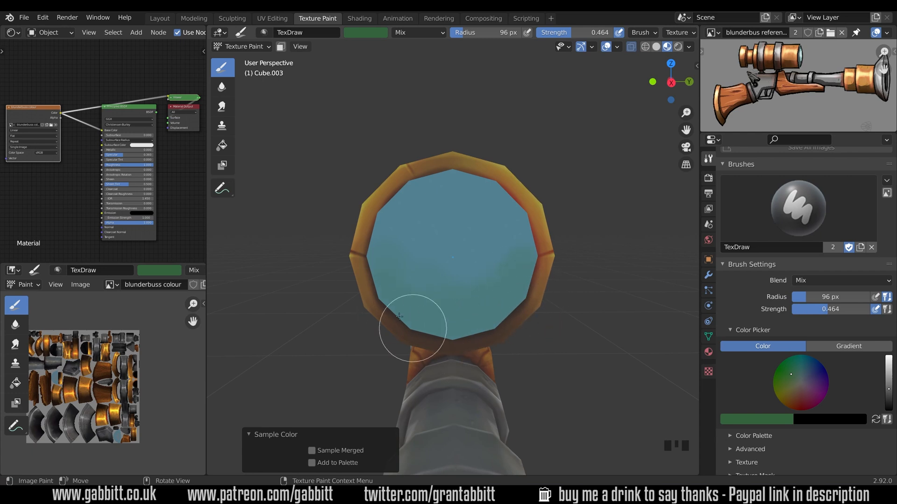
pyautogui.moveTo(409, 329); pyautogui.dragTo(380, 297)
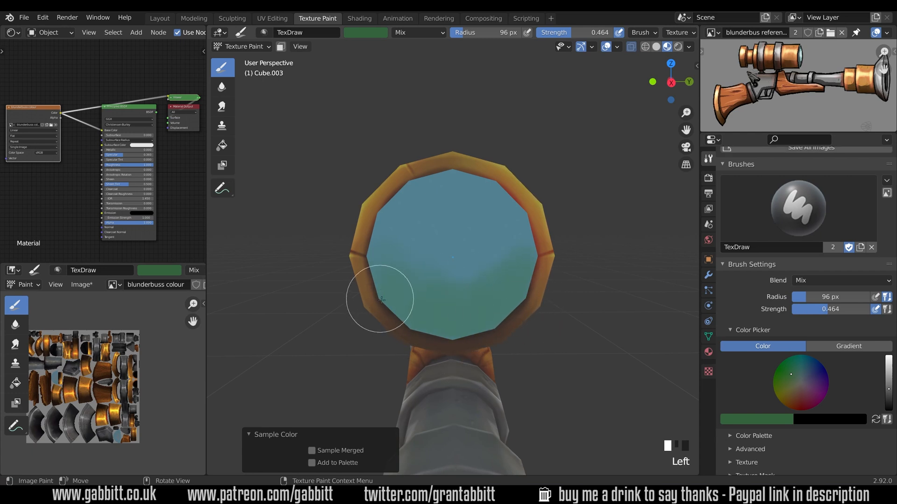
pyautogui.click(443, 351)
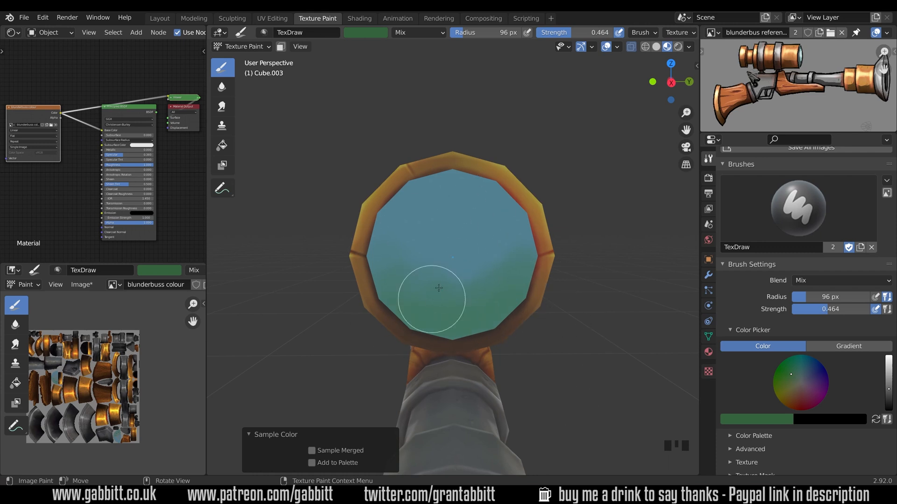
pyautogui.moveTo(617, 334)
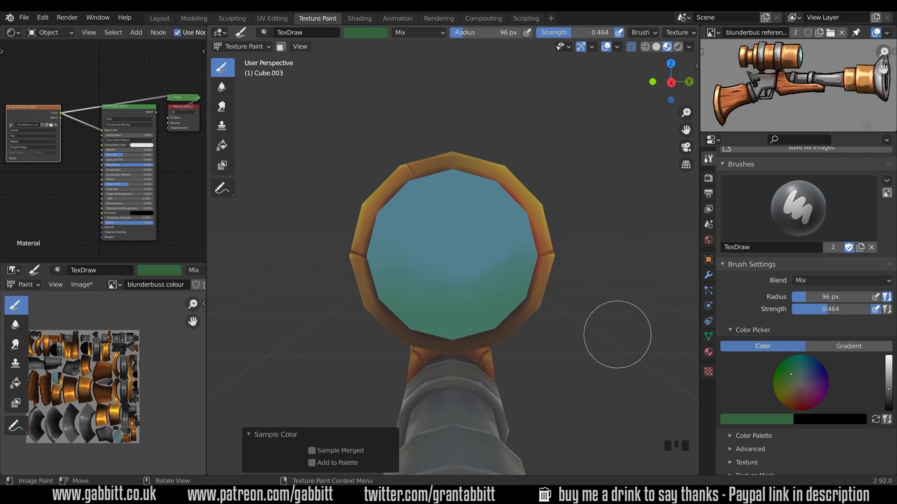
pyautogui.moveTo(617, 302)
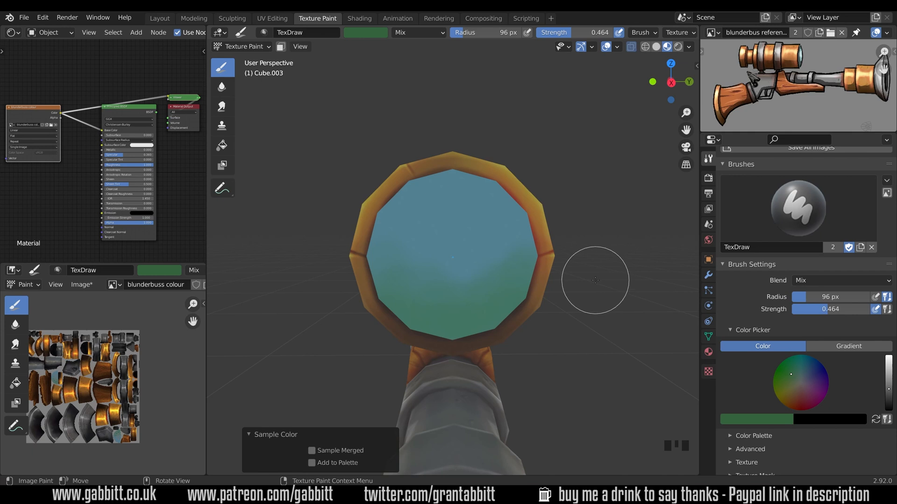
pyautogui.moveTo(596, 290)
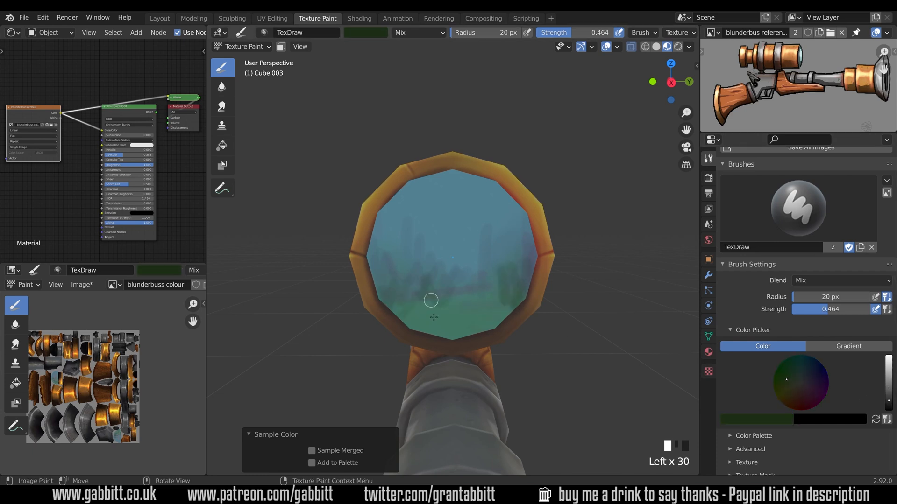
# Paint small dark green scenery-like reflection shapes inside the lens.
pyautogui.moveTo(431, 300); pyautogui.dragTo(512, 289)
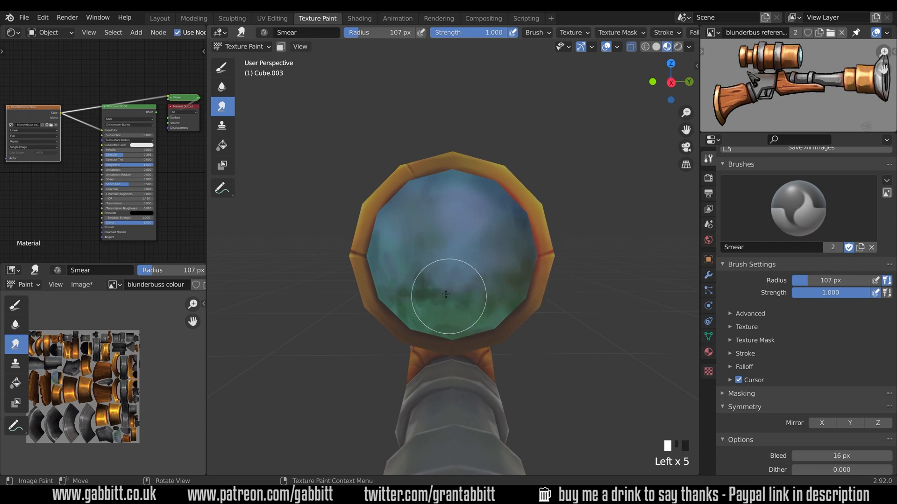
# Smudge the lens paint all over into a cloudy blue-green blend.
pyautogui.moveTo(447, 294); pyautogui.dragTo(452, 186)
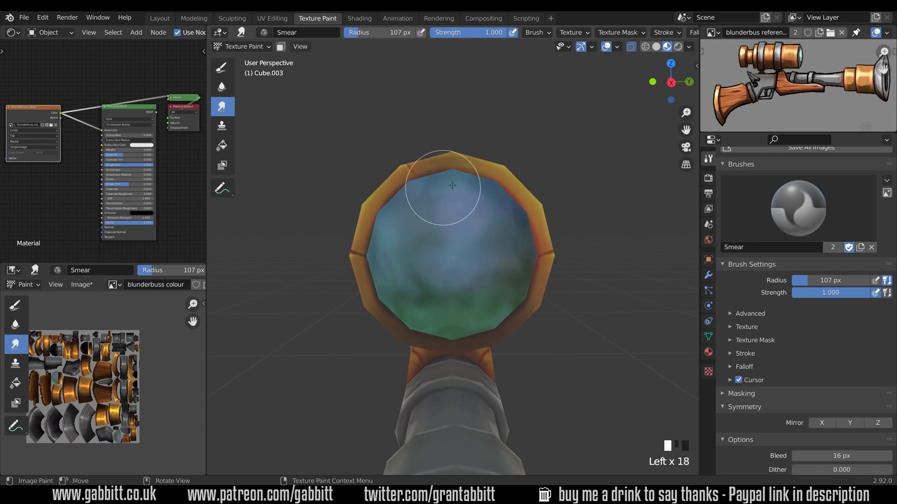
pyautogui.moveTo(452, 185); pyautogui.dragTo(485, 273)
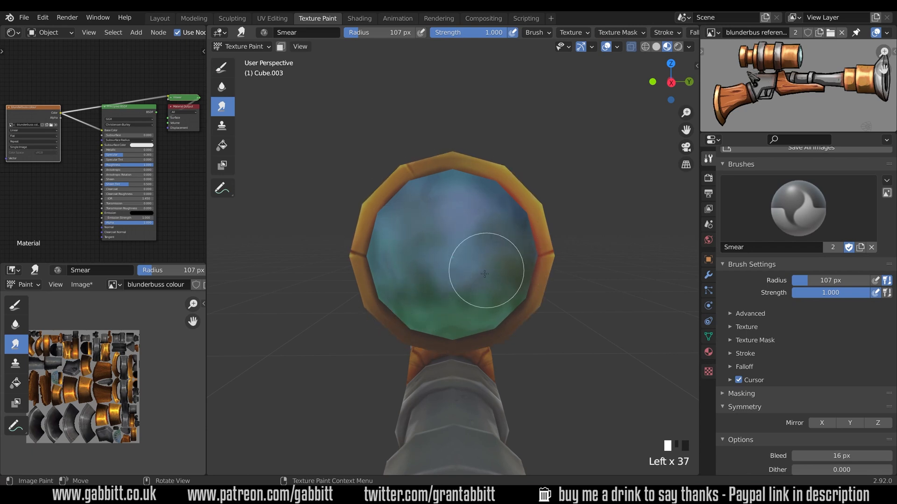
pyautogui.moveTo(484, 274); pyautogui.dragTo(436, 189)
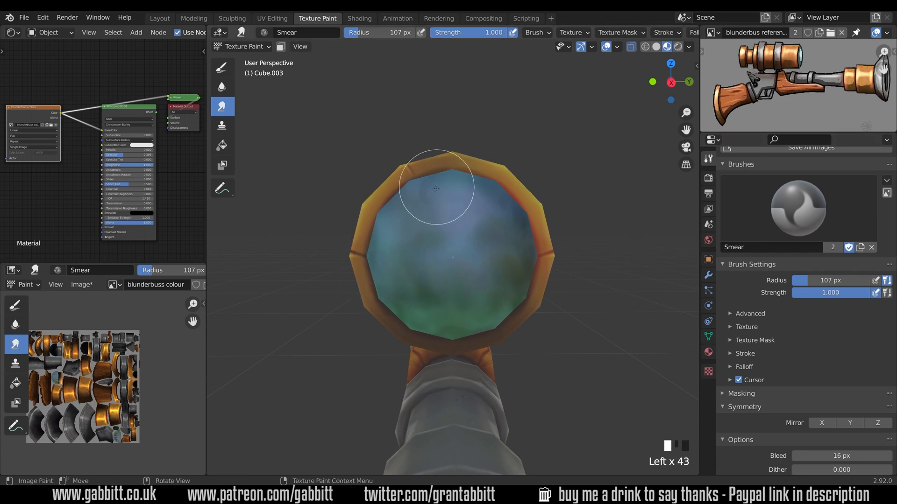
pyautogui.moveTo(436, 188); pyautogui.dragTo(455, 323)
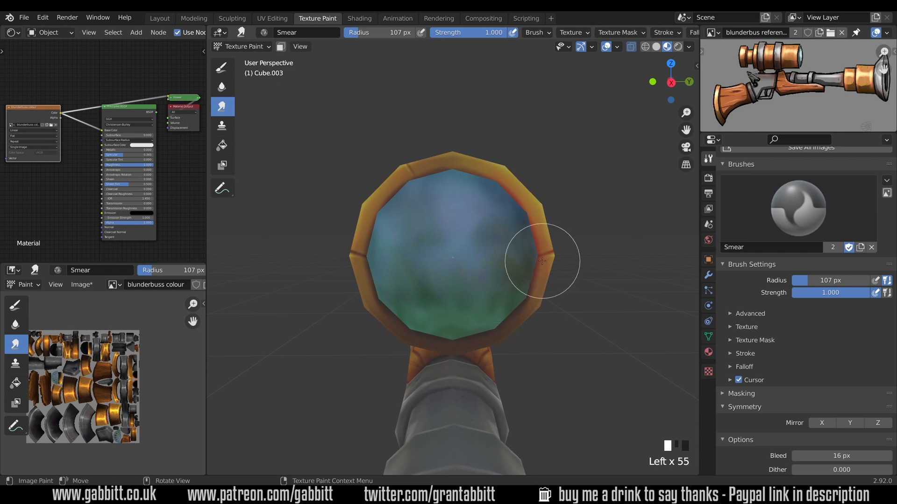
pyautogui.moveTo(541, 262); pyautogui.dragTo(491, 181)
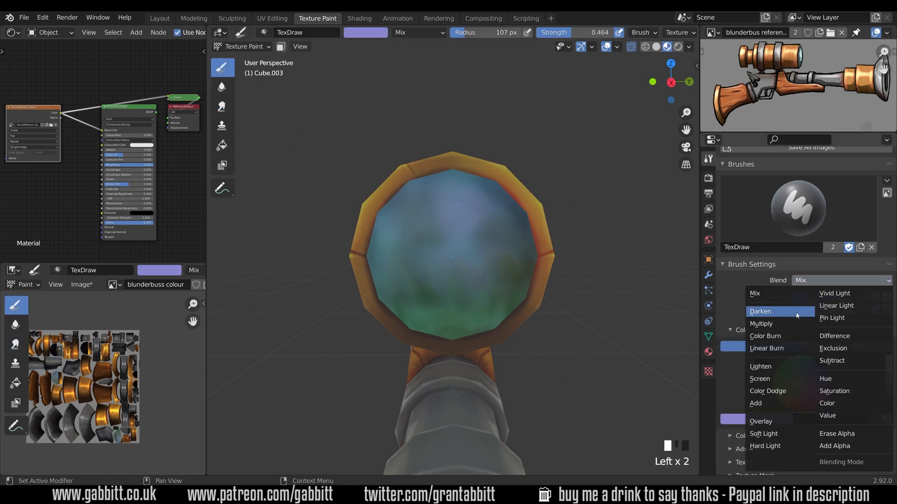
# Multiply dark blue-green shading over the lens, deepest along its bottom.
pyautogui.click(760, 323)
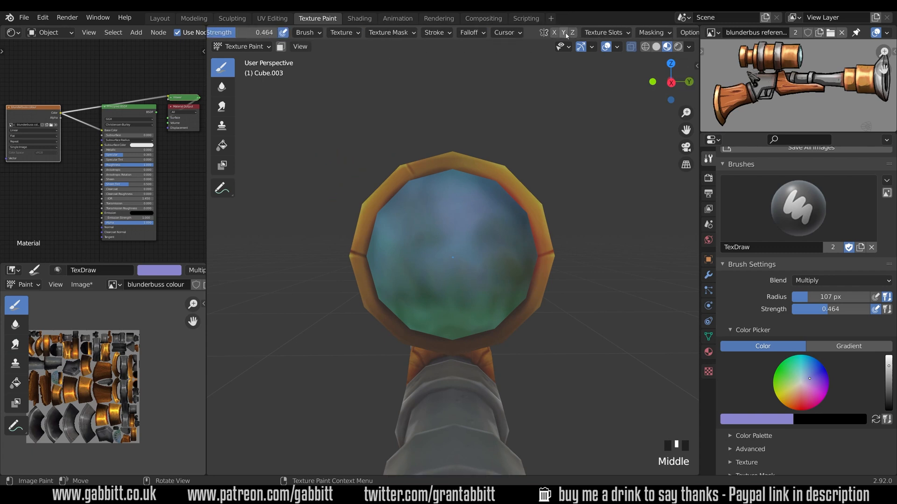
pyautogui.click(471, 382)
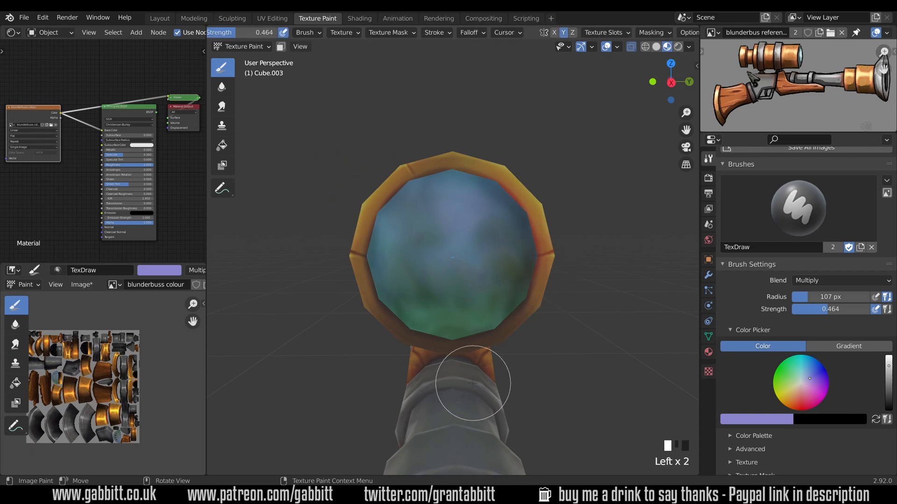
pyautogui.moveTo(473, 383); pyautogui.dragTo(475, 342)
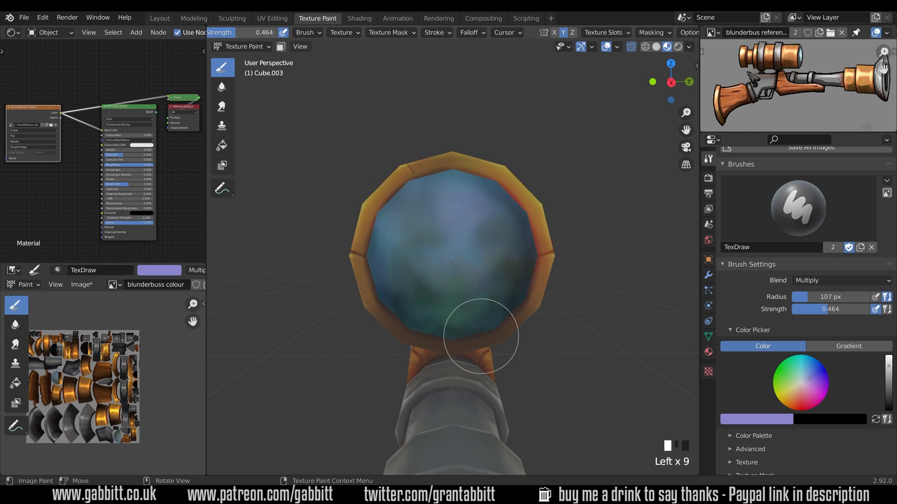
pyautogui.moveTo(515, 222)
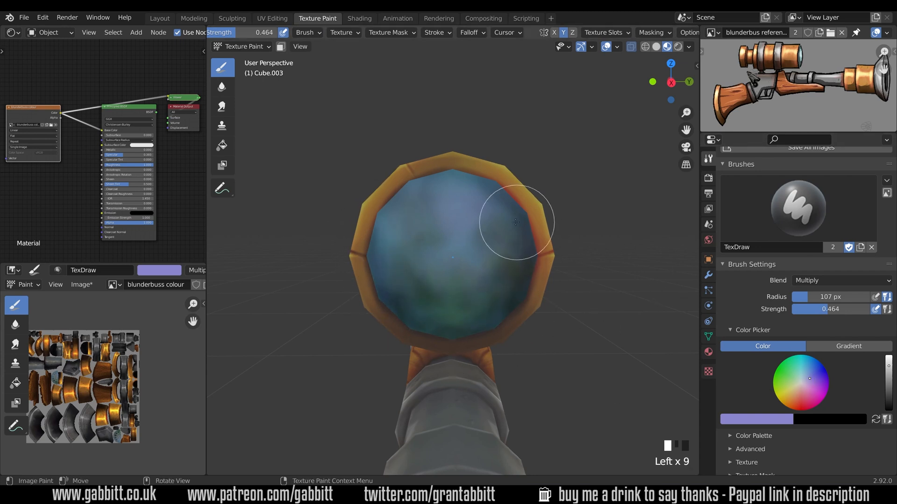
pyautogui.moveTo(515, 224); pyautogui.dragTo(418, 307)
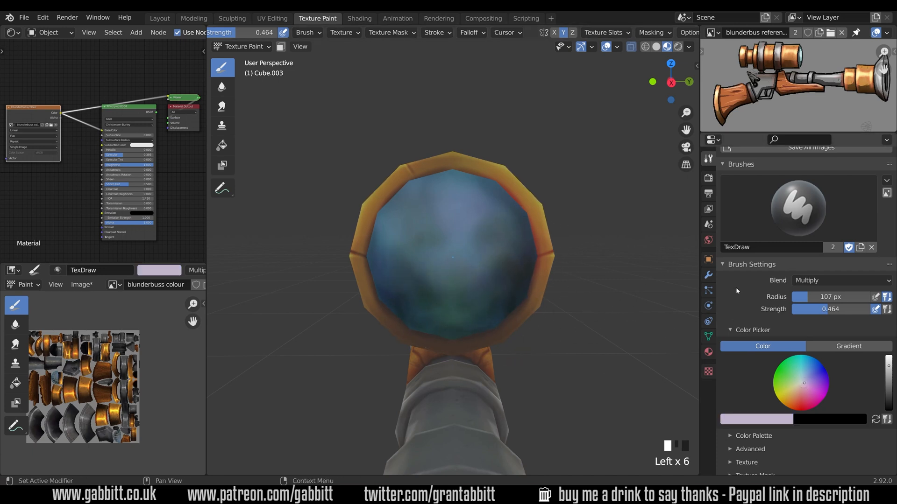
# Shade the lens's lower left edge with paler greens, ending on pale mint at lower strength.
pyautogui.click(501, 352)
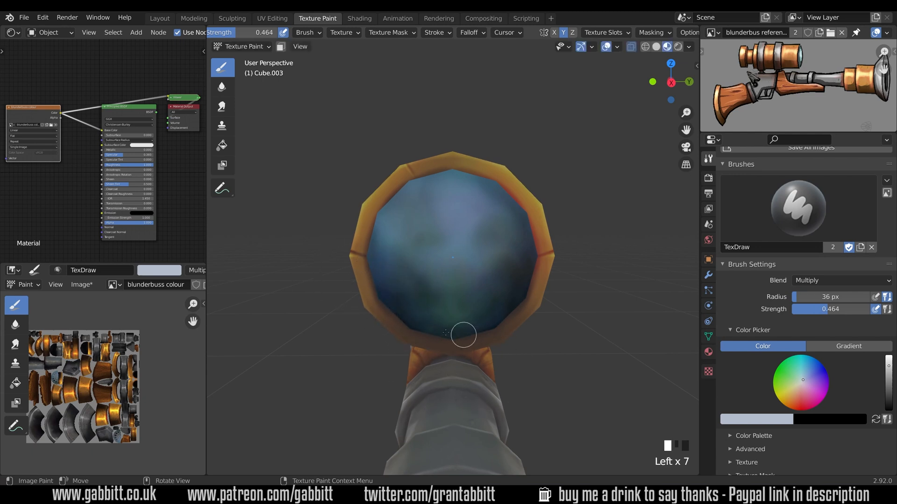
pyautogui.moveTo(463, 334); pyautogui.dragTo(387, 298)
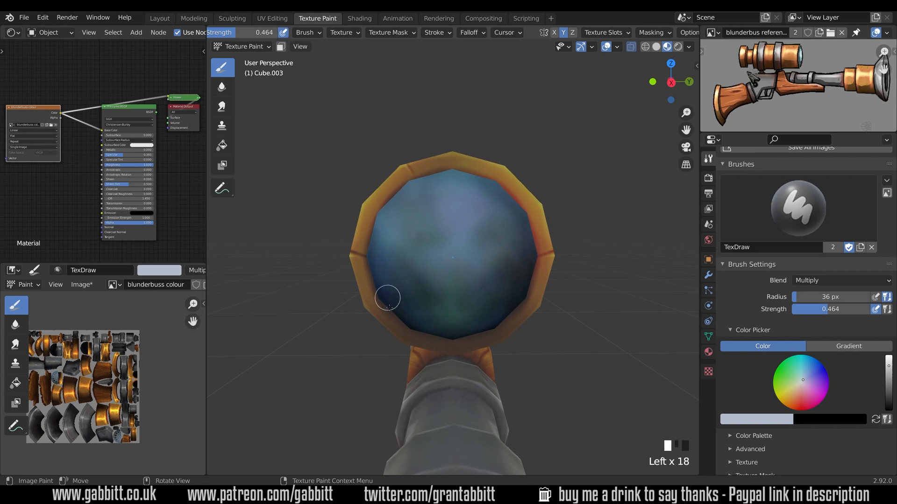
pyautogui.moveTo(388, 297); pyautogui.dragTo(434, 157)
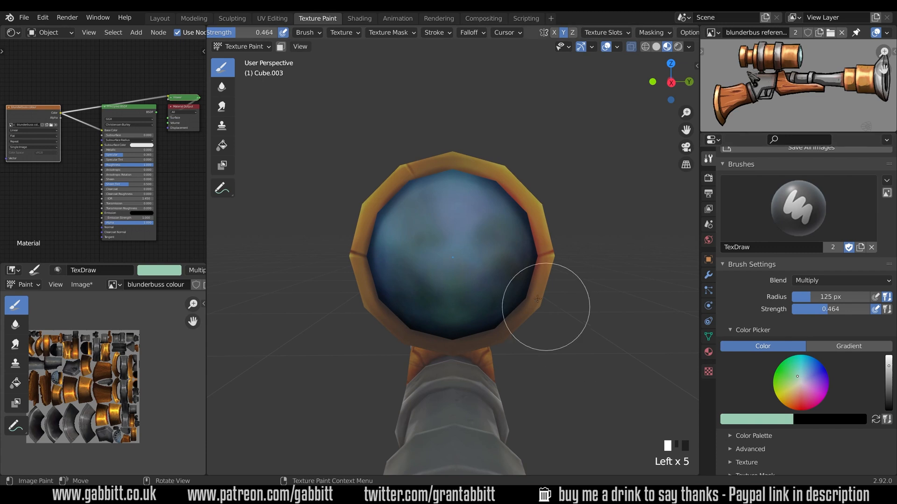
pyautogui.click(536, 300)
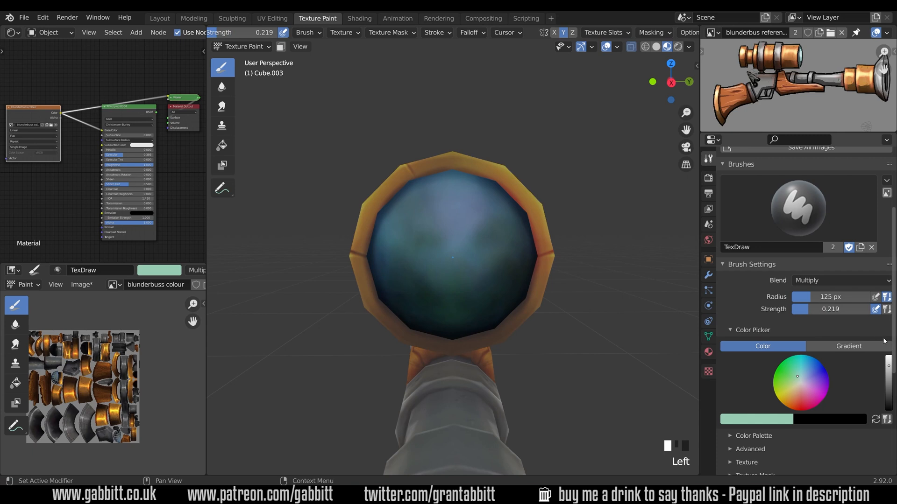
pyautogui.click(436, 285)
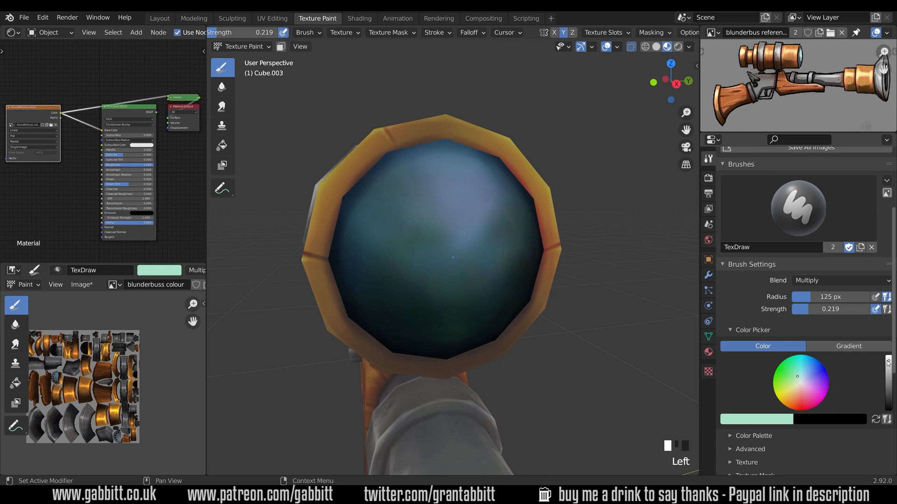
# Set the brush to Screen blending with a warm pale pink highlight colour.
pyautogui.click(839, 280)
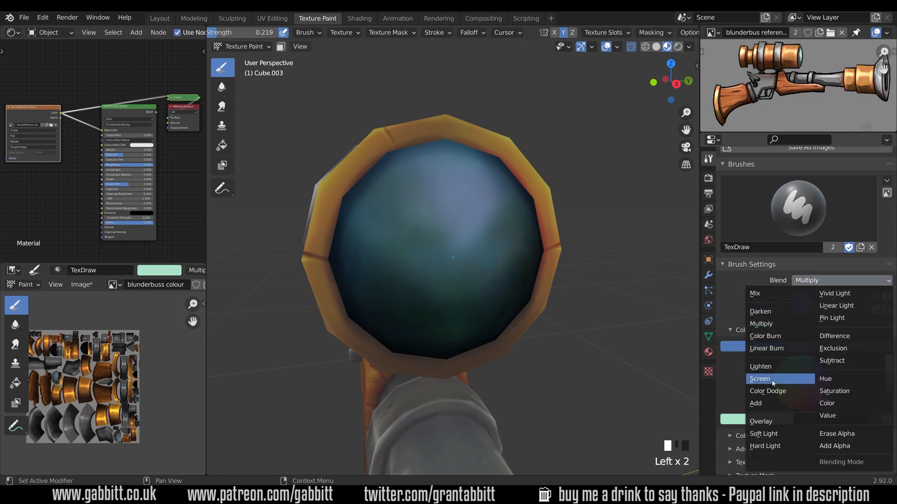
pyautogui.click(760, 379)
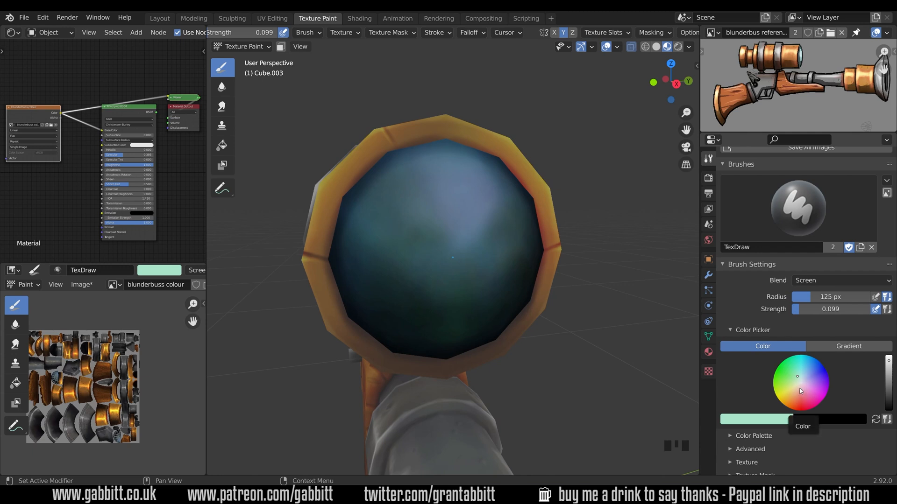
pyautogui.click(800, 388)
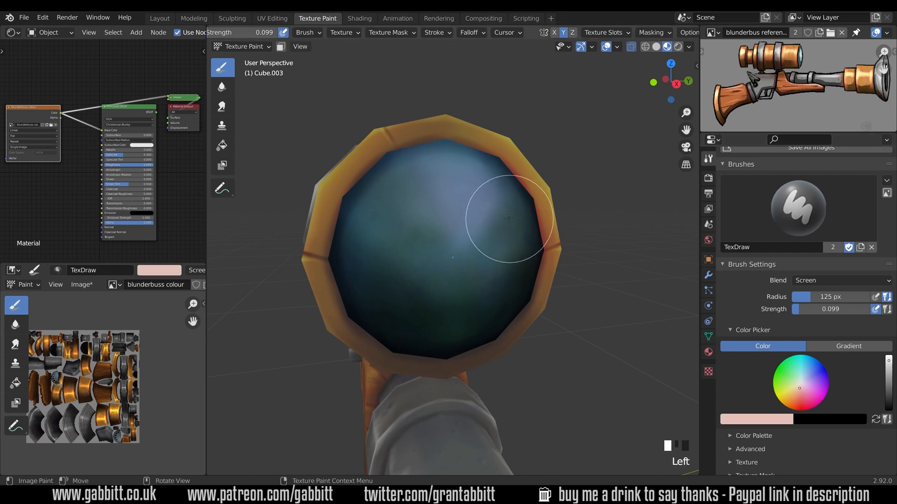
# Paint soft warm glow highlights across the upper half and centre of the lens.
pyautogui.moveTo(506, 219); pyautogui.dragTo(408, 213)
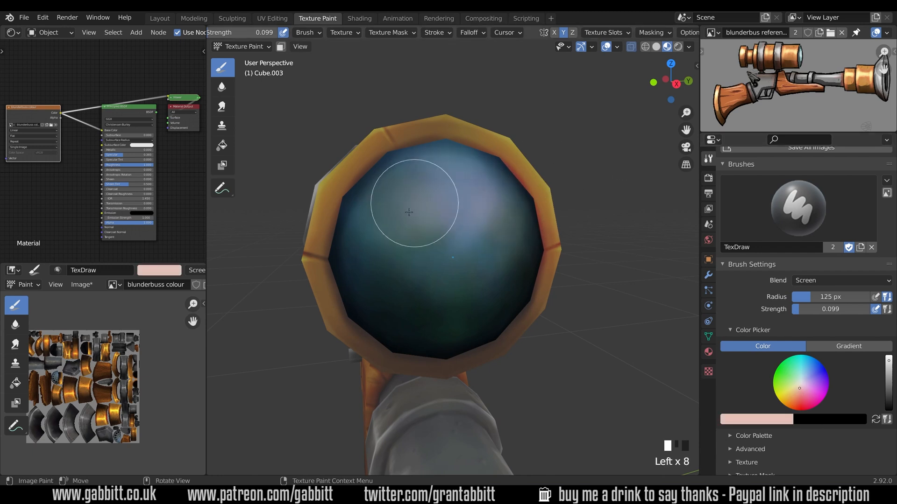
pyautogui.moveTo(409, 213); pyautogui.dragTo(396, 238)
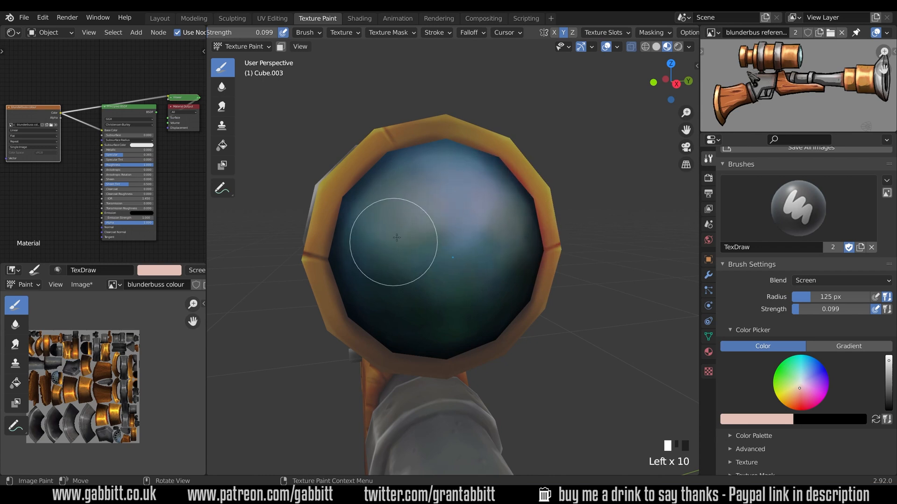
pyautogui.moveTo(396, 238); pyautogui.dragTo(444, 198)
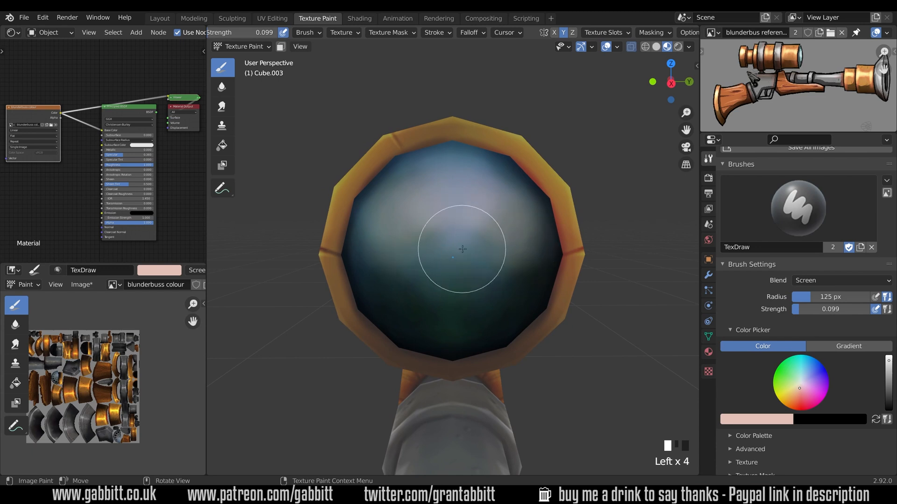
pyautogui.moveTo(463, 249); pyautogui.dragTo(582, 332)
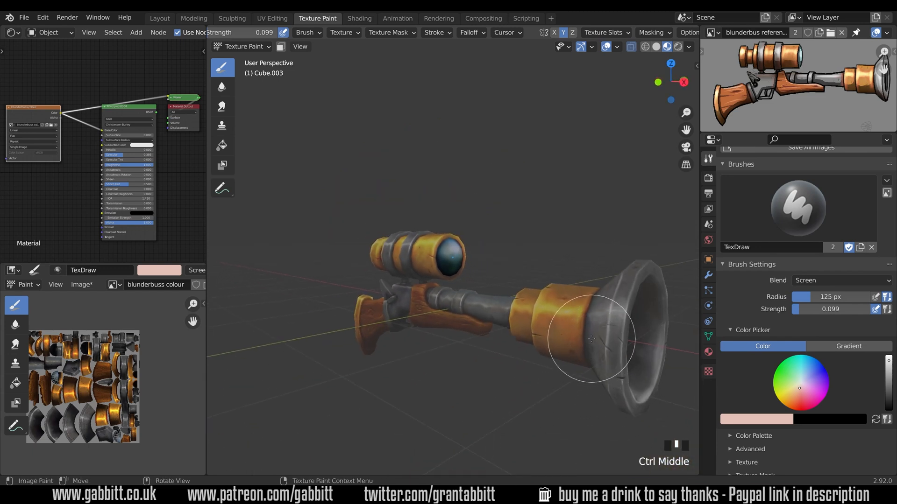
pyautogui.moveTo(572, 343); pyautogui.dragTo(509, 342)
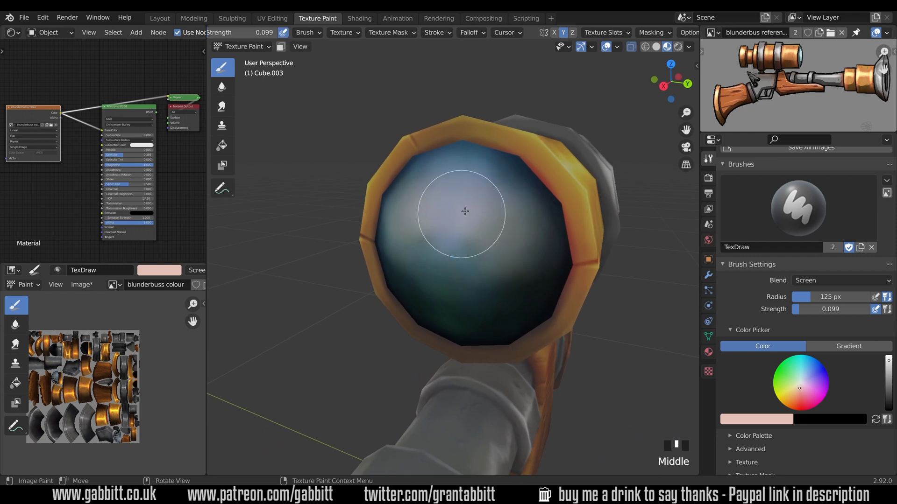
# Dab small near-white reflection spots on the upper part of the lens.
pyautogui.moveTo(465, 212); pyautogui.dragTo(465, 241)
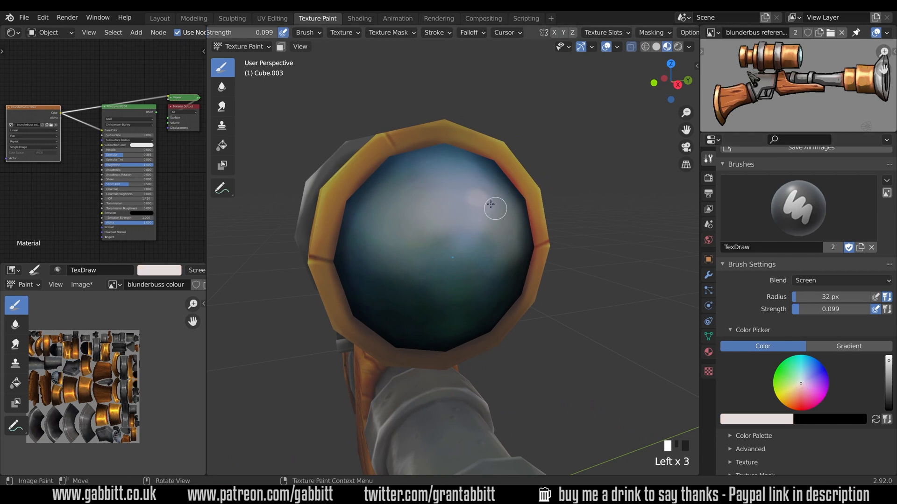
pyautogui.click(480, 205)
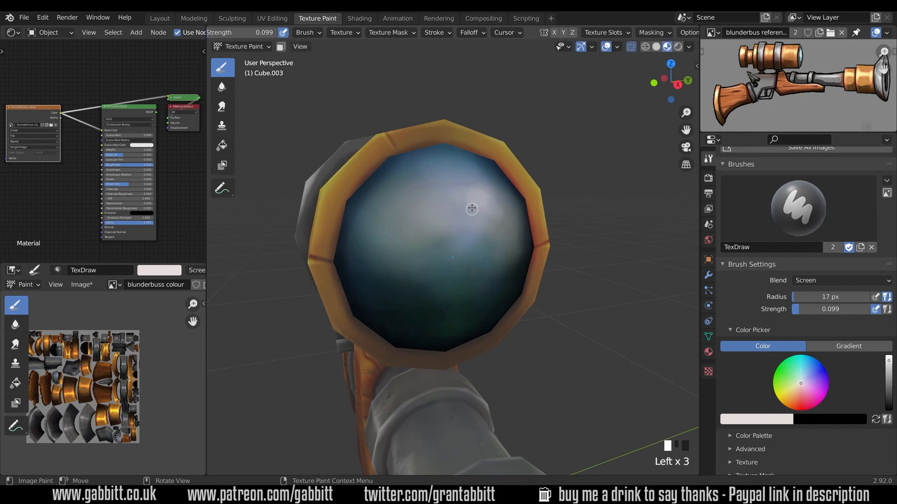
pyautogui.moveTo(471, 208); pyautogui.dragTo(491, 190)
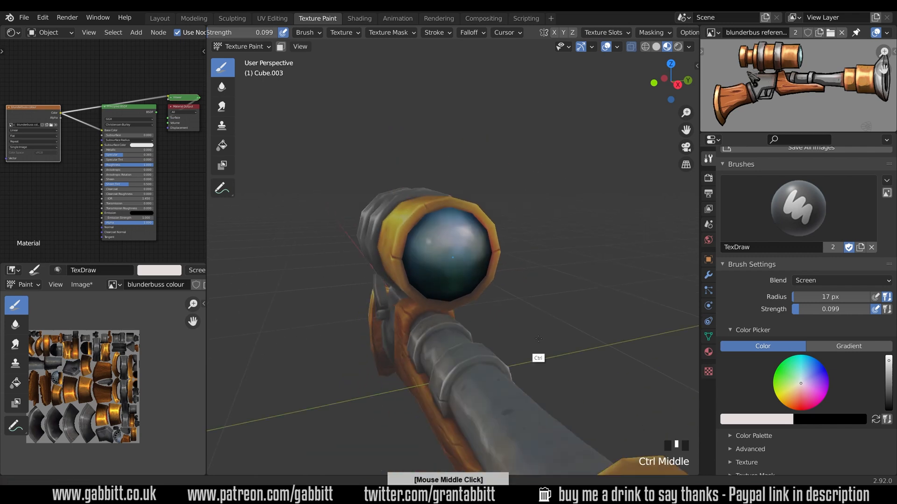
pyautogui.moveTo(539, 338); pyautogui.dragTo(604, 345)
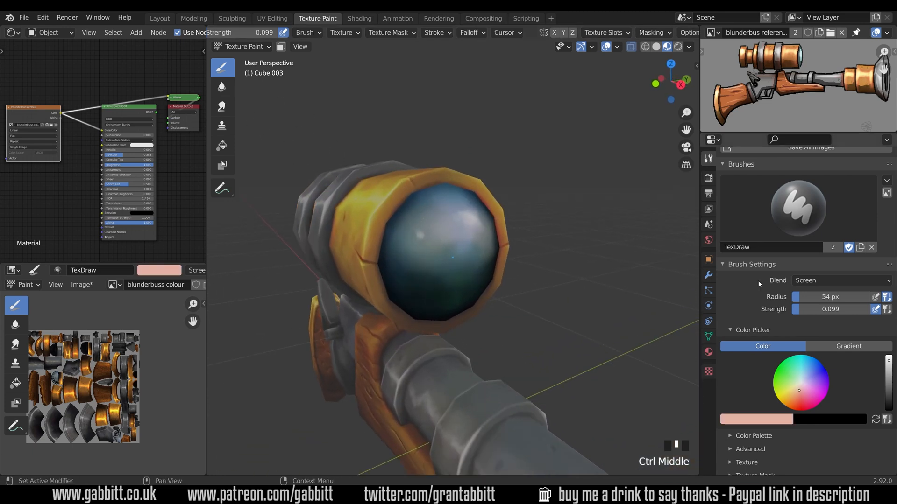
pyautogui.click(425, 230)
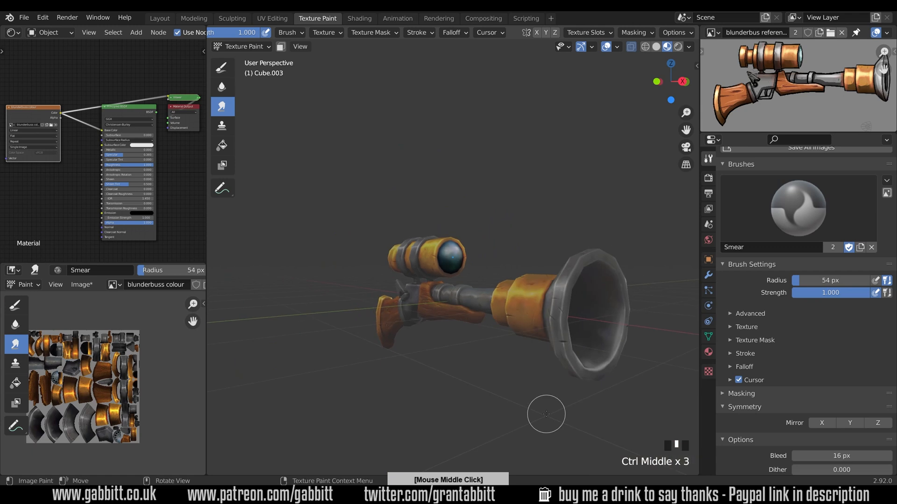
# Zoom out to view the whole blunderbuss with the smear brush active.
pyautogui.moveTo(545, 414); pyautogui.dragTo(499, 225)
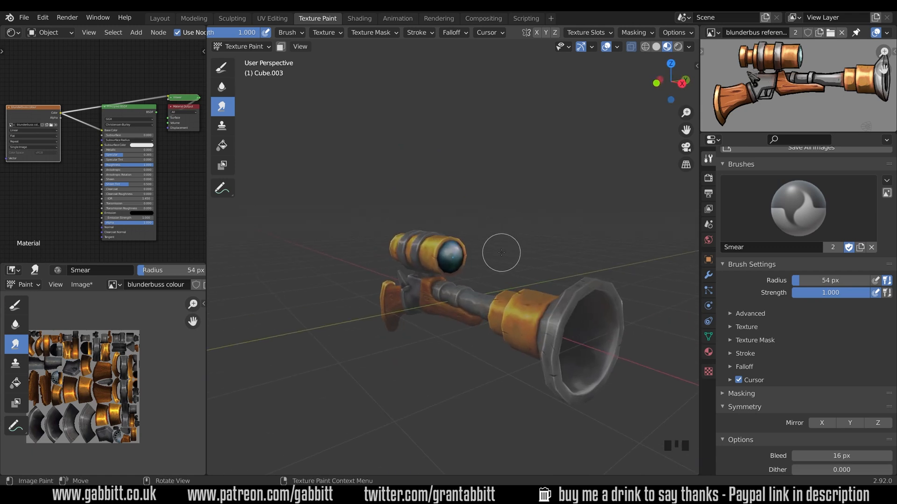
pyautogui.moveTo(514, 264)
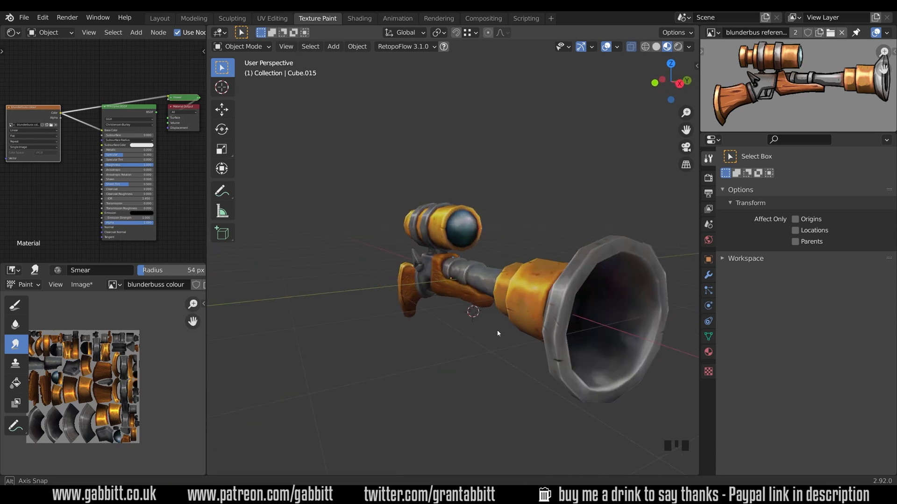
# Orbit round the blunderbuss and zoom in close on the finished scope lens.
pyautogui.moveTo(498, 334); pyautogui.dragTo(526, 339)
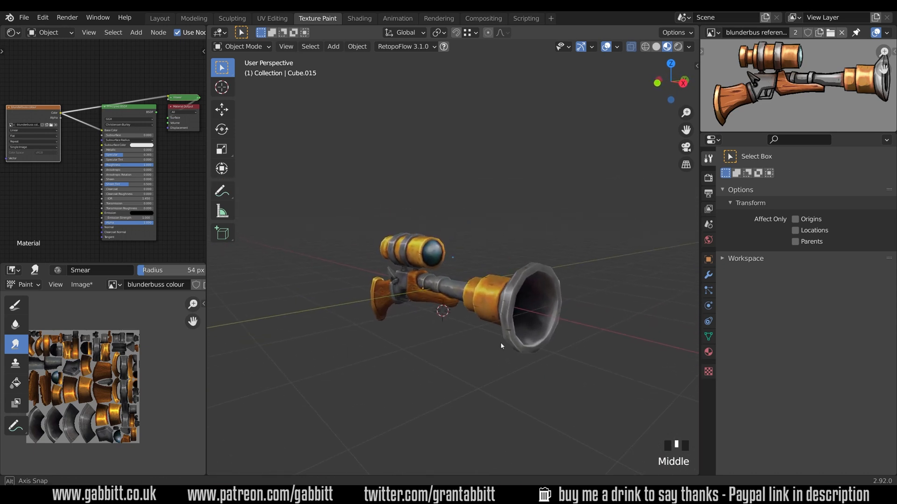
pyautogui.moveTo(498, 285); pyautogui.dragTo(458, 320)
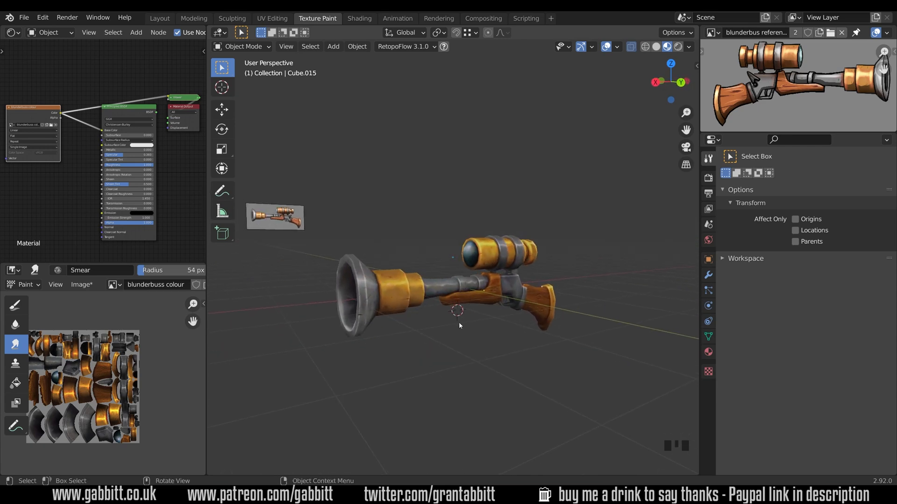
pyautogui.scroll(3)
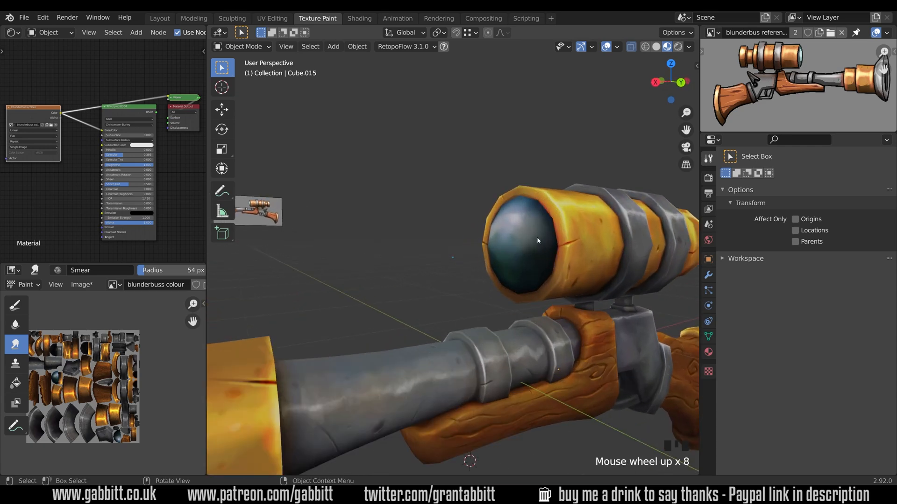